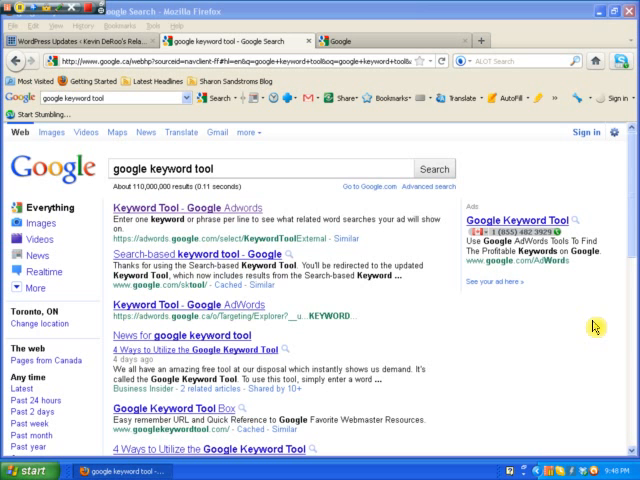
{"action": "mouse_move", "coordinate": [241, 237]}
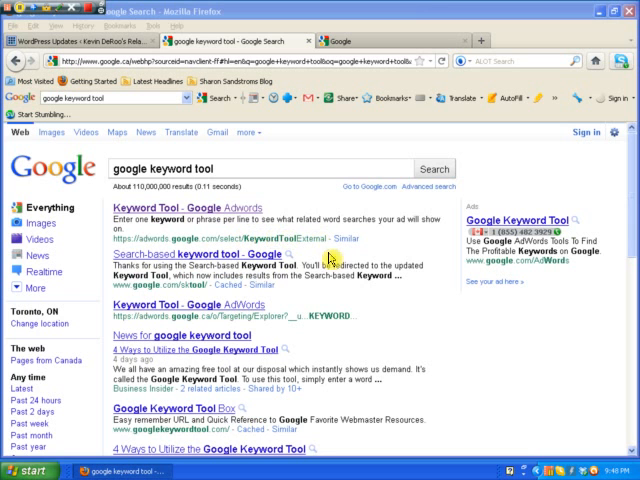
Step: Open the 'Keyword Tool - Google AdWords' result from the 'google keyword tool' search
{"action": "left_click", "coordinate": [140, 208]}
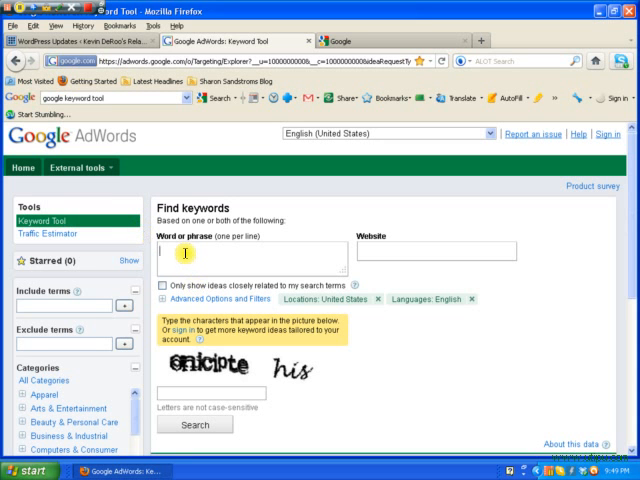
{"action": "mouse_move", "coordinate": [535, 265]}
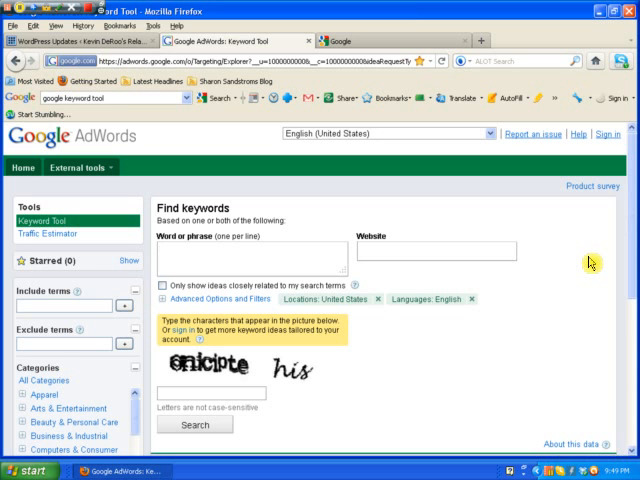
Step: Enter 'global npn' as the keyword phrase and fill in the captcha characters
{"action": "left_click", "coordinate": [162, 256]}
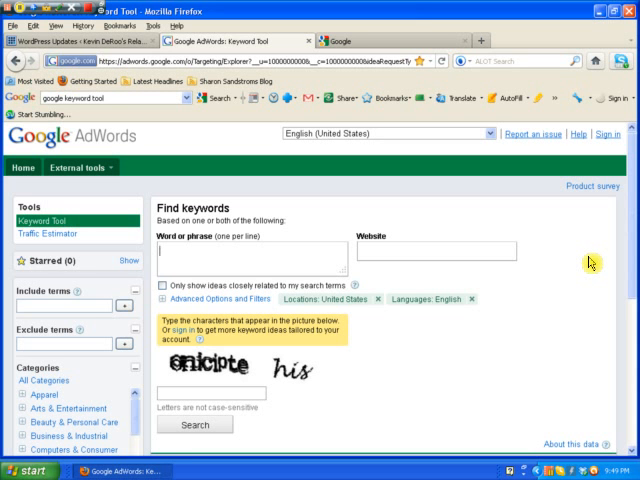
{"action": "type", "text": "glob"}
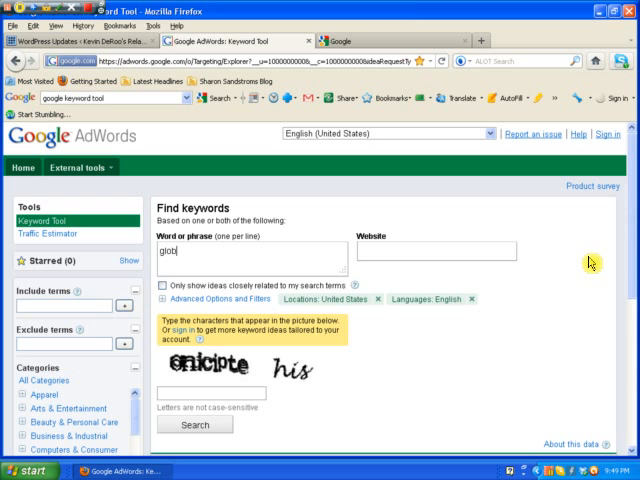
{"action": "type", "text": "al"}
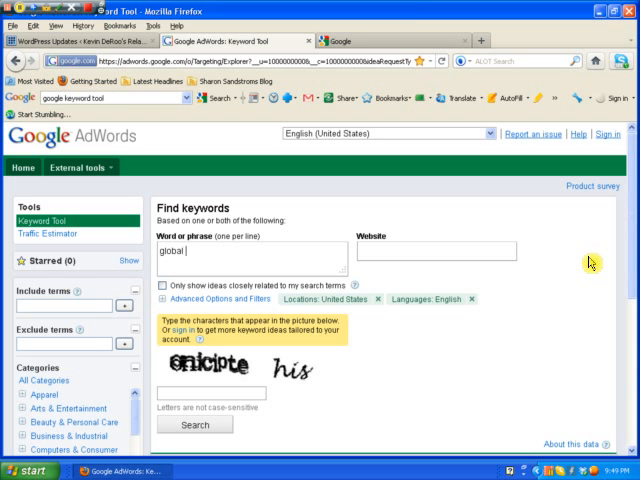
{"action": "type", "text": "npn"}
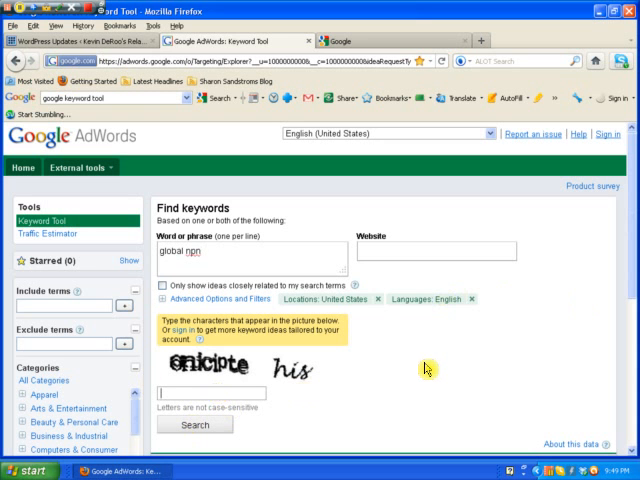
{"action": "type", "text": "o"}
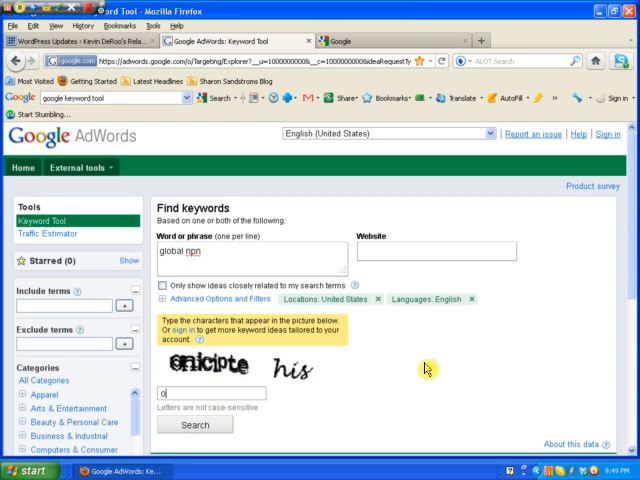
{"action": "type", "text": "nicip"}
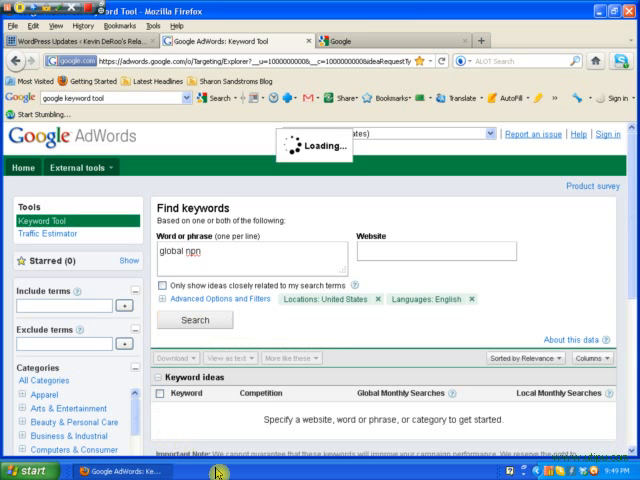
Step: Submit the 'global npn' search and scroll through the ten keyword ideas table
{"action": "left_click", "coordinate": [194, 320]}
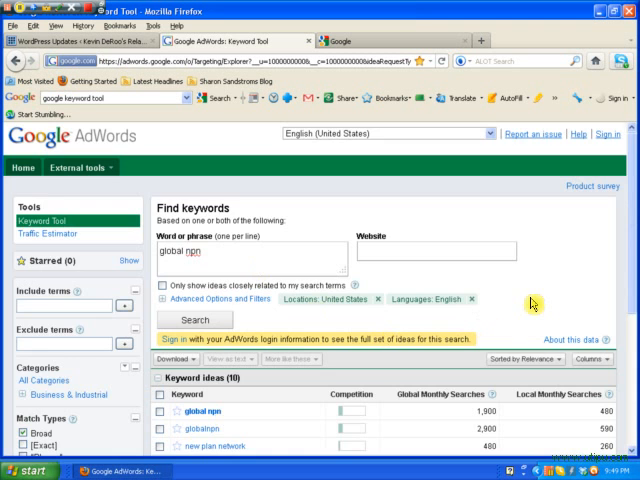
{"action": "scroll", "scroll_direction": "down", "scroll_amount": 3}
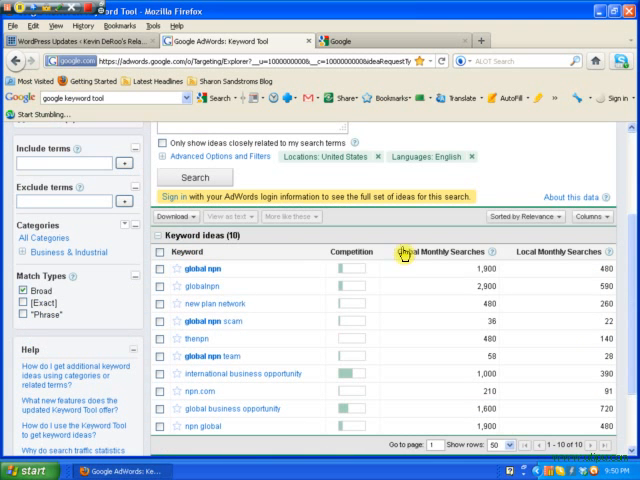
{"action": "mouse_move", "coordinate": [407, 224]}
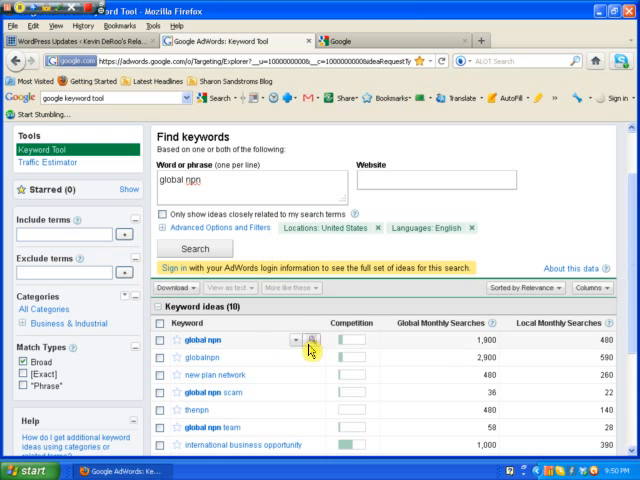
{"action": "mouse_move", "coordinate": [235, 358]}
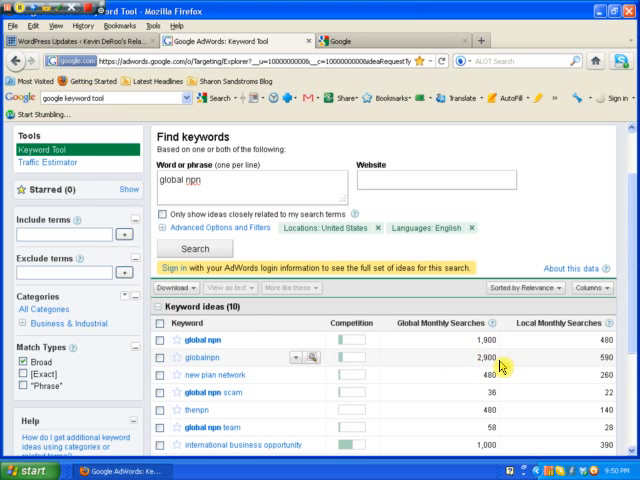
{"action": "mouse_move", "coordinate": [195, 370]}
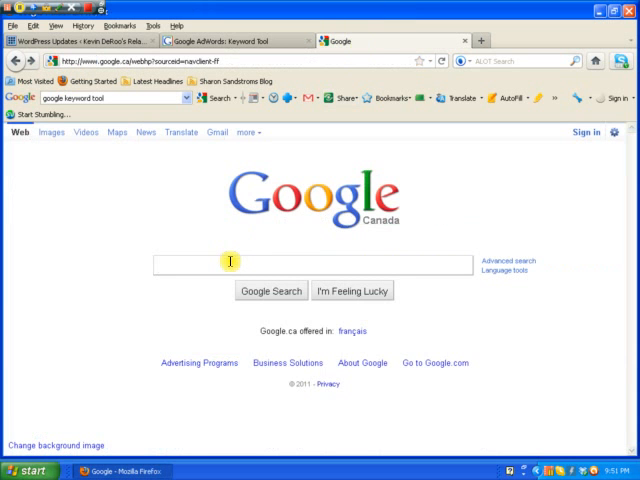
Step: Run a Google search for the quoted phrase "globalnpn"
{"action": "type", "text": "a"}
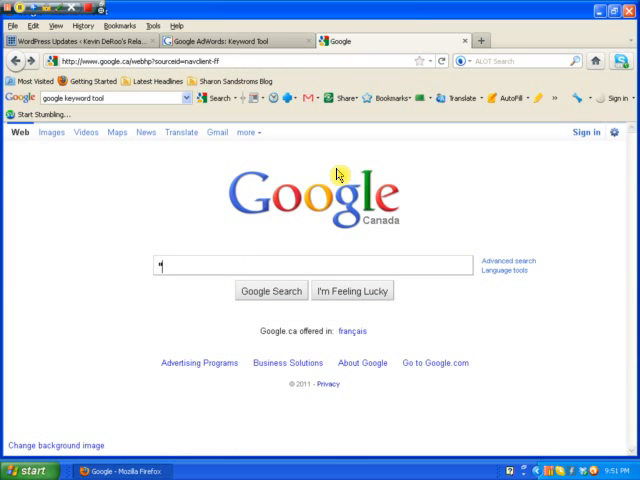
{"action": "type", "text": "g"}
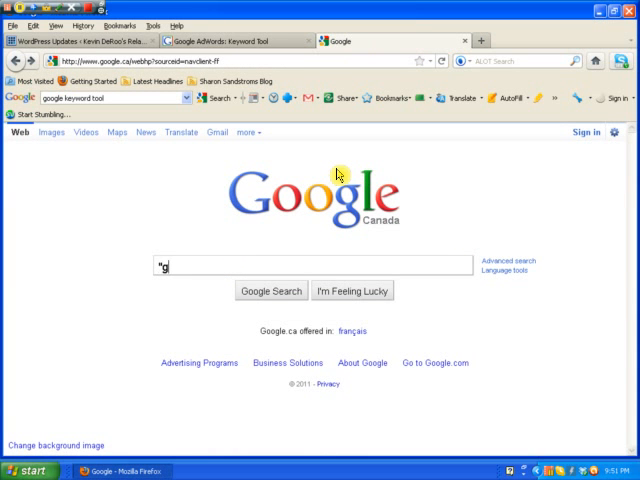
{"action": "type", "text": "lobal"}
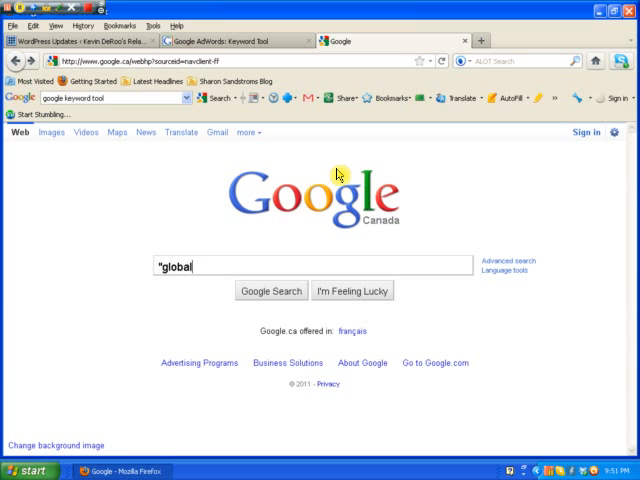
{"action": "type", "text": "npn"}
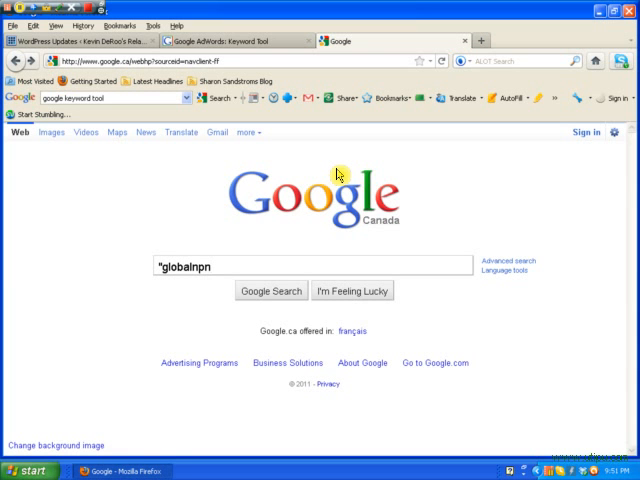
{"action": "type", "text": "\""}
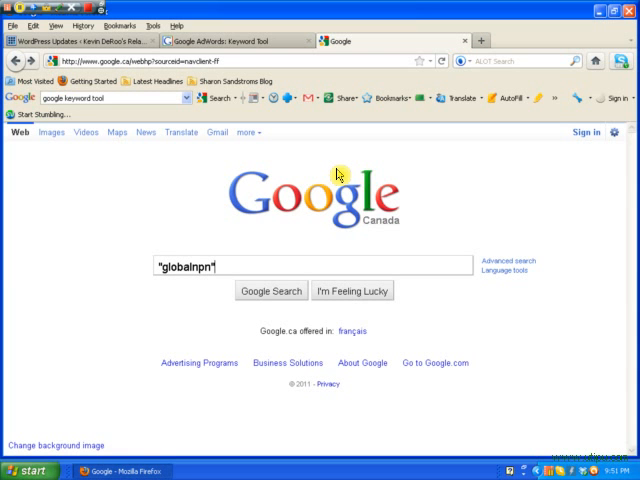
{"action": "left_click", "coordinate": [270, 290]}
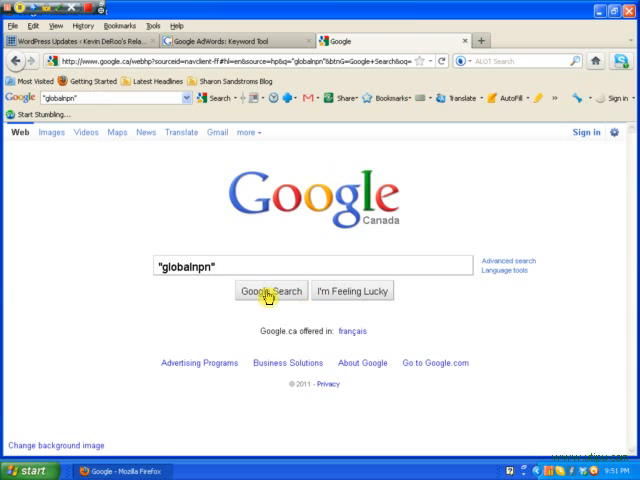
{"action": "left_click", "coordinate": [269, 290]}
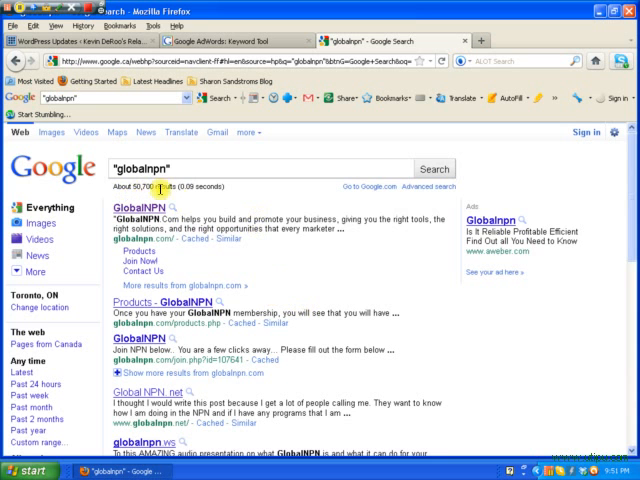
{"action": "mouse_move", "coordinate": [180, 195]}
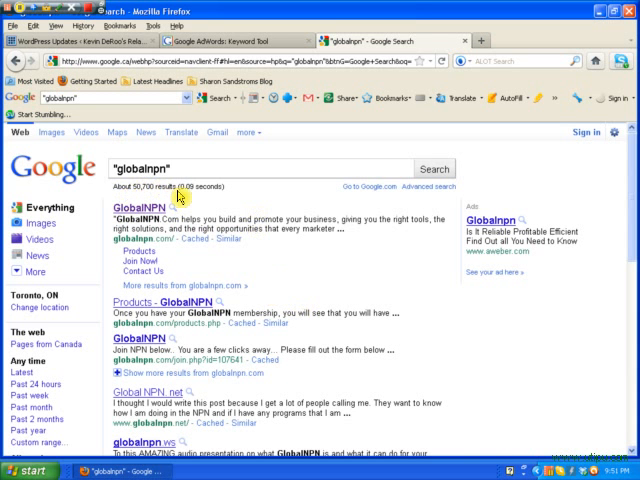